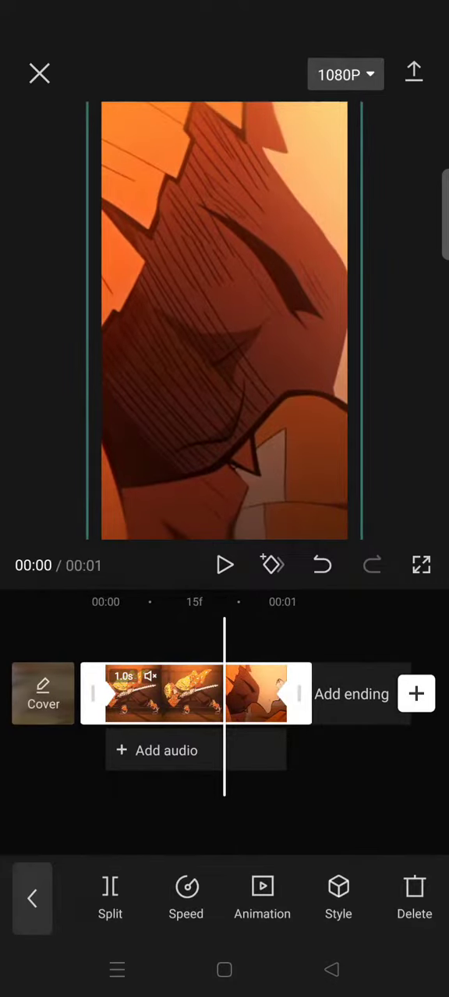
- Apply the Flow 2 graph preset to the anime clip, then preview and pause playback
scroll(right, 3)
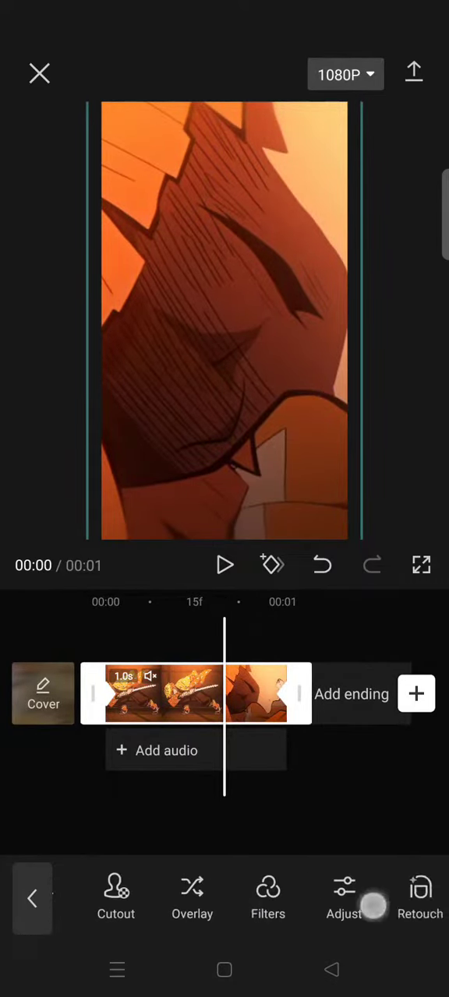
scroll(left, 3)
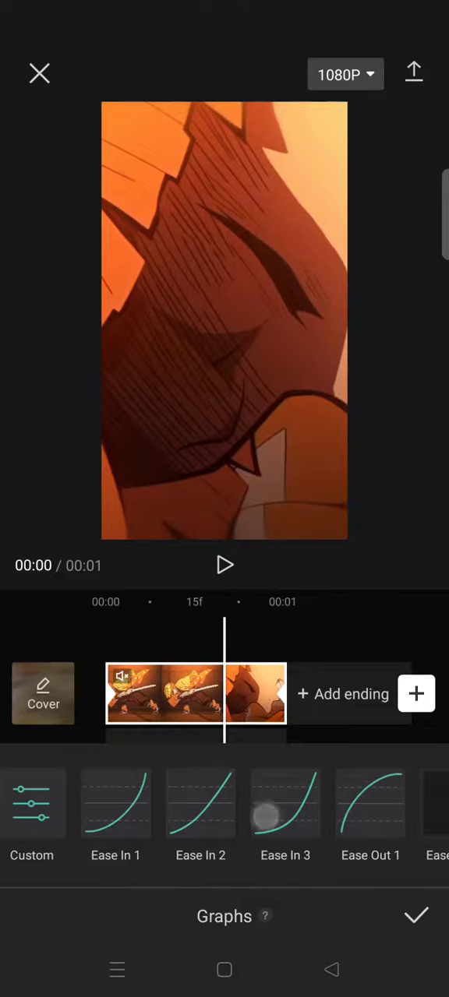
scroll(left, 3)
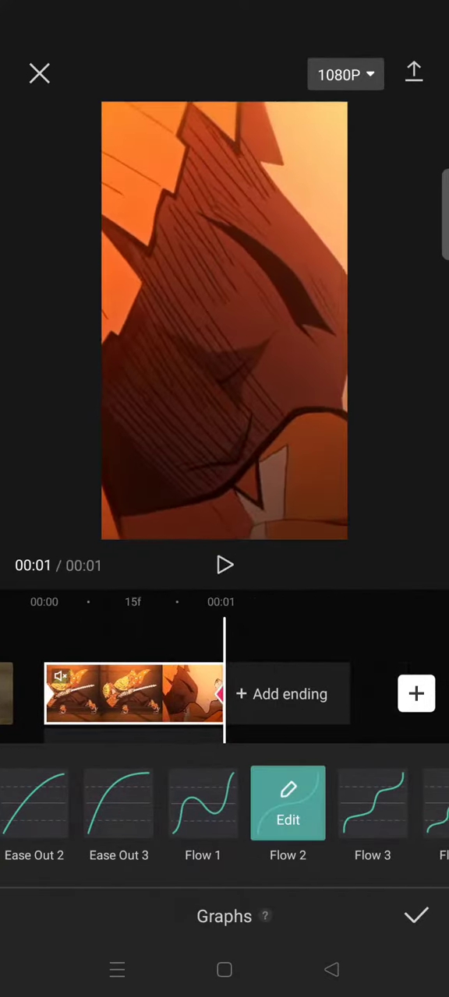
click(415, 916)
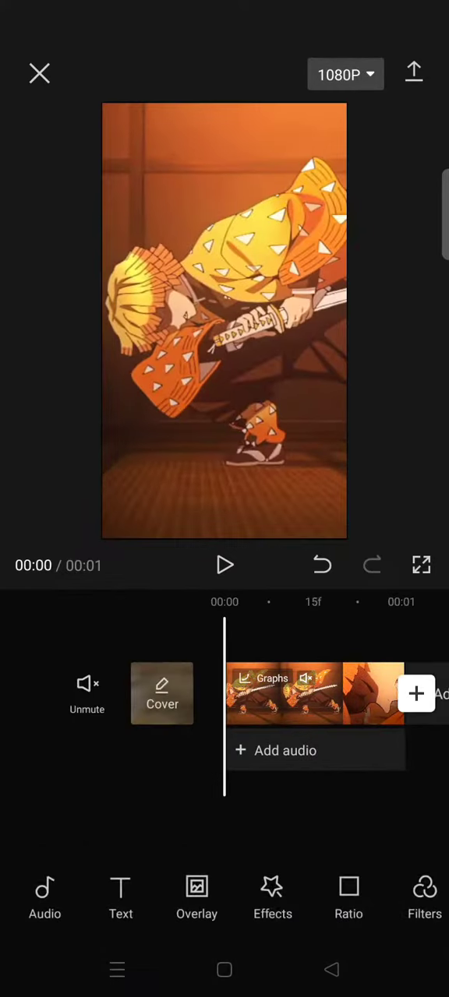
click(225, 565)
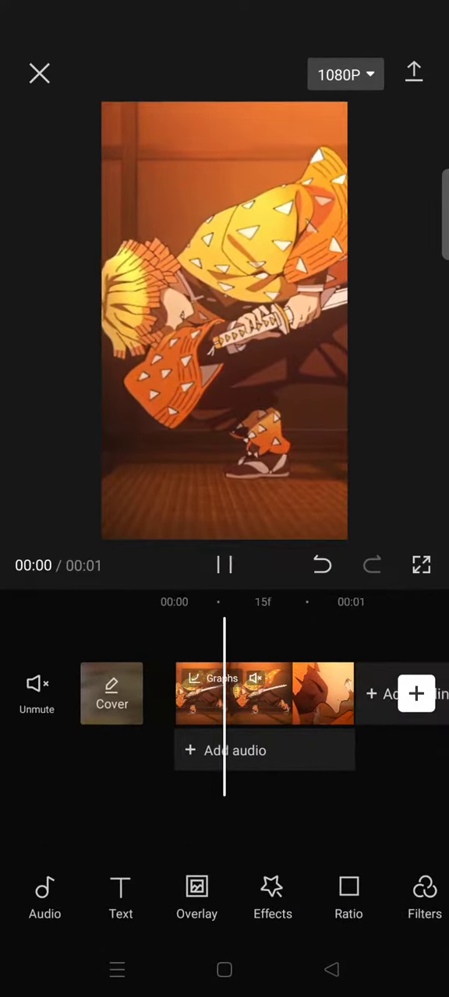
click(224, 565)
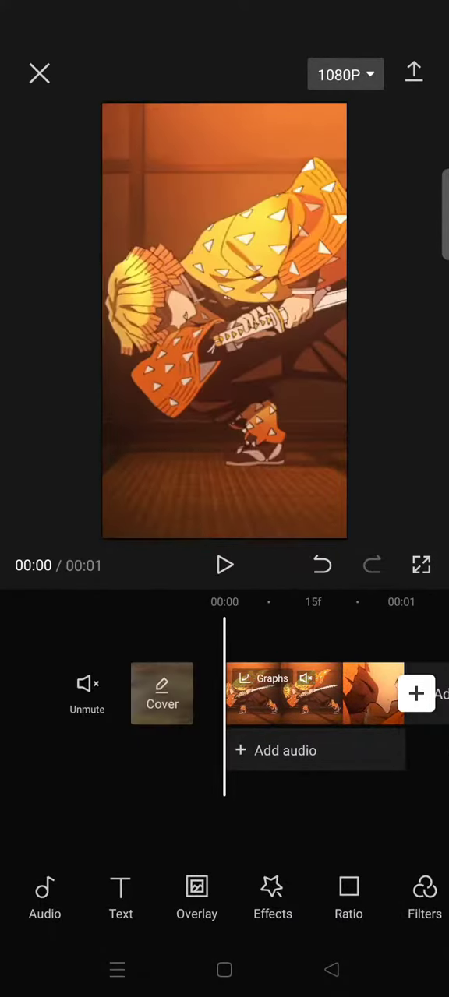